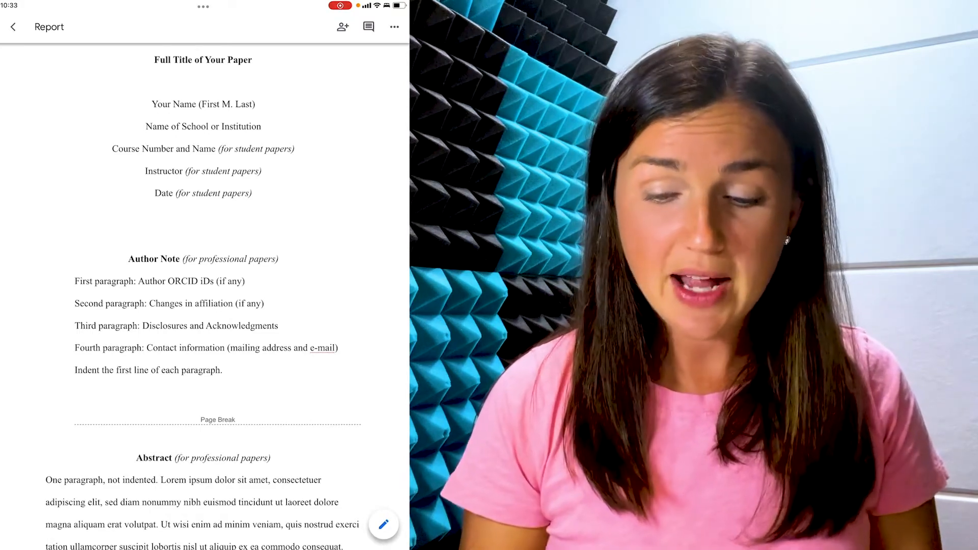
- Show the More options menu for the APA-style Report document
{"action": "left_click", "coordinate": [394, 26]}
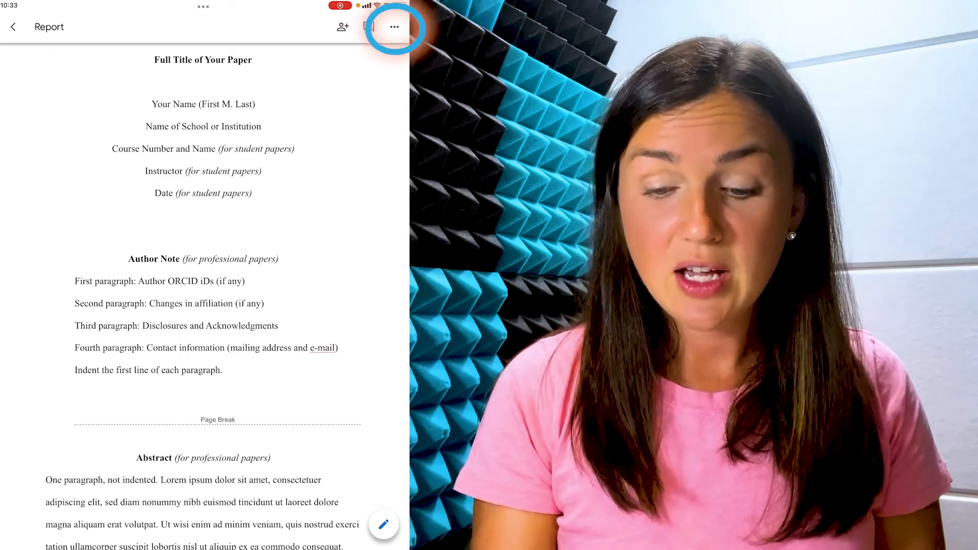
{"action": "left_click", "coordinate": [394, 26]}
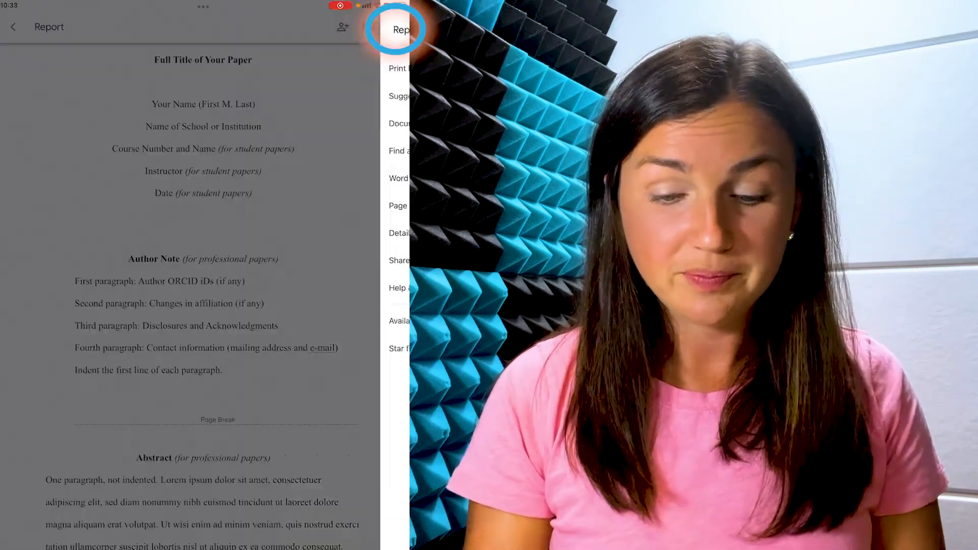
{"action": "left_click", "coordinate": [403, 29]}
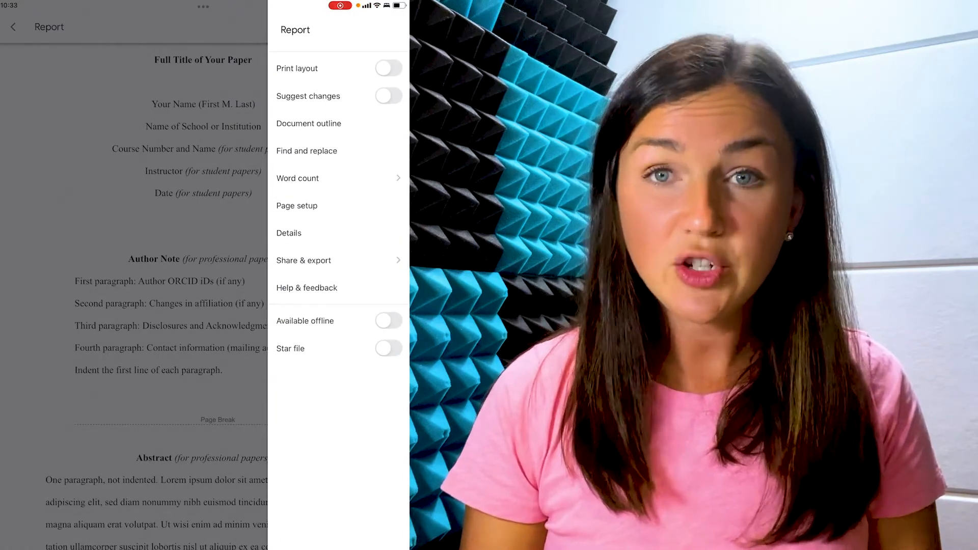
- Print the Report document through Share & export > Print
{"action": "left_click", "coordinate": [304, 260]}
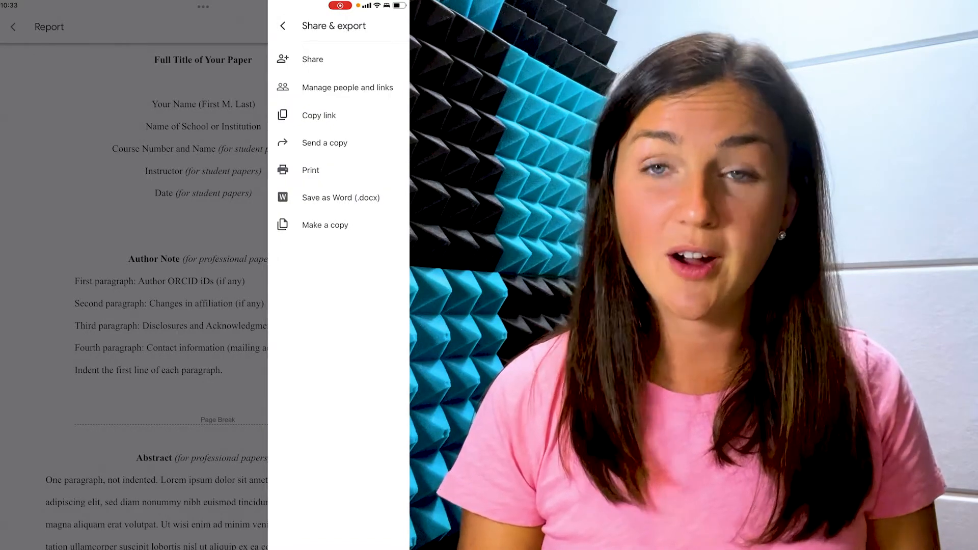
{"action": "left_click", "coordinate": [310, 169]}
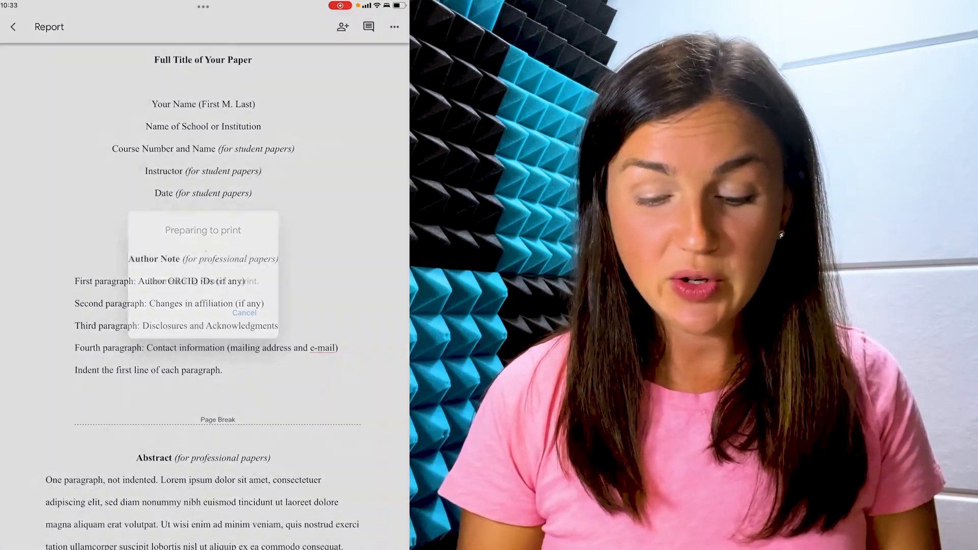